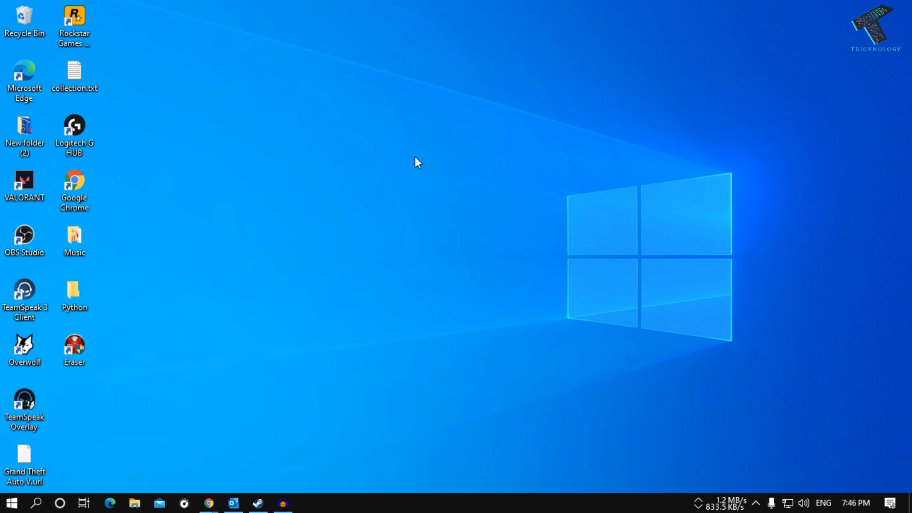
mouse_move(757, 376)
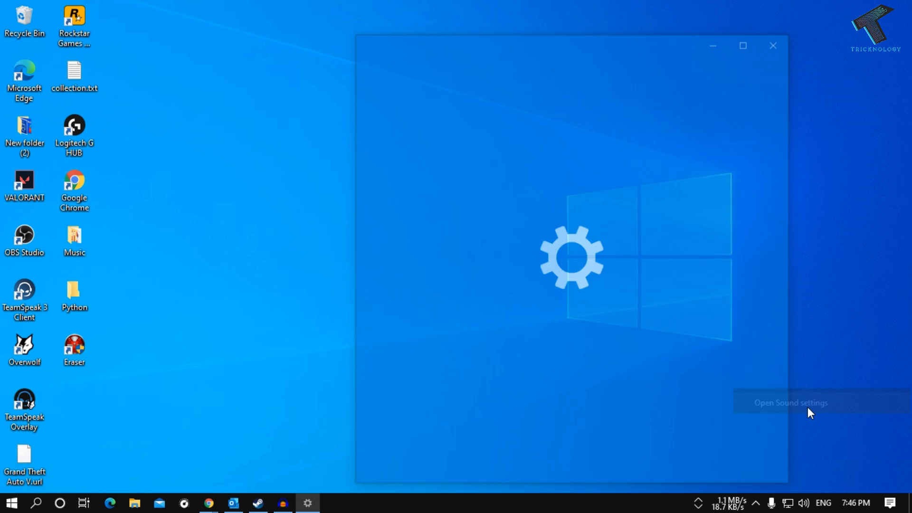
- Reach the classic Sound Control Panel listing playback devices from Windows sound settings
click(789, 403)
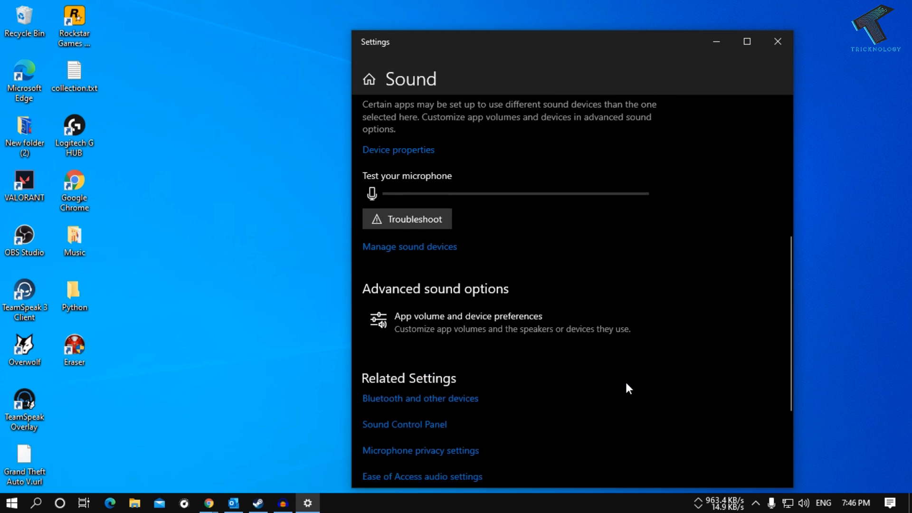
scroll(down, 3)
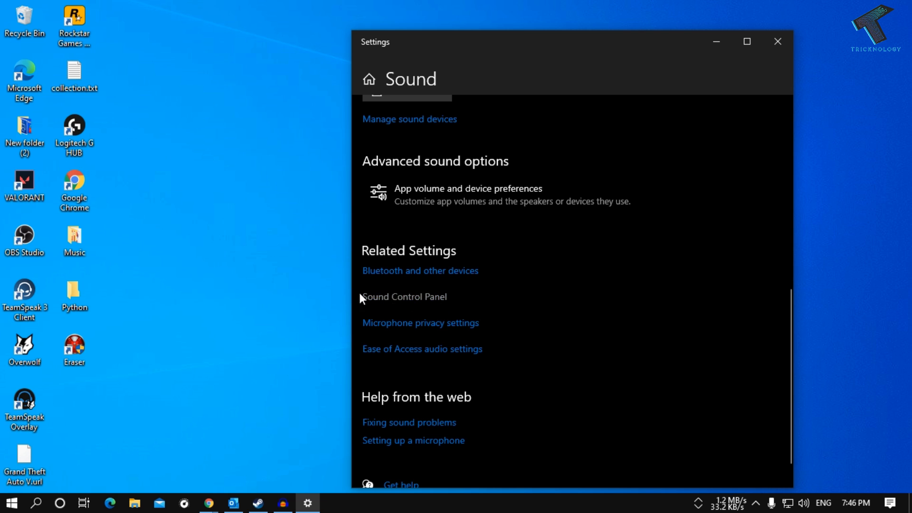
mouse_move(398, 301)
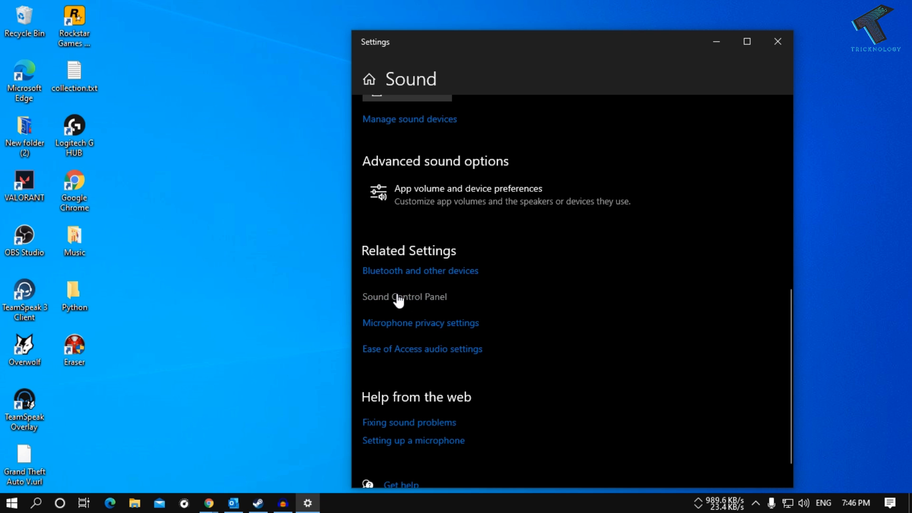
click(404, 296)
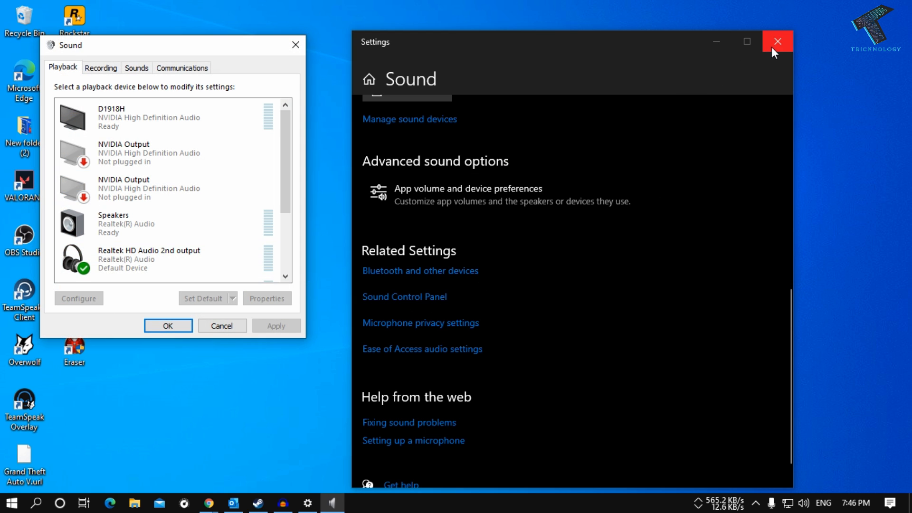
- Show the Recording devices and bring up the Realtek microphone's properties
click(778, 40)
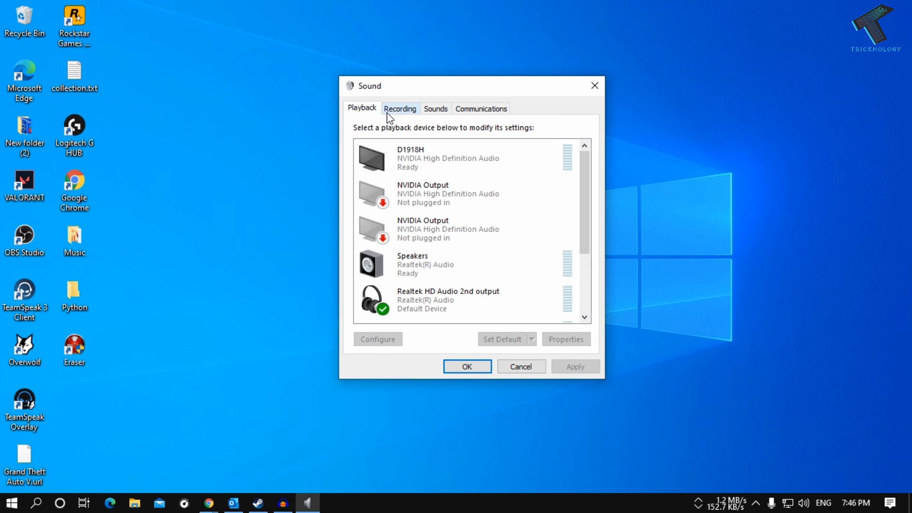
click(400, 109)
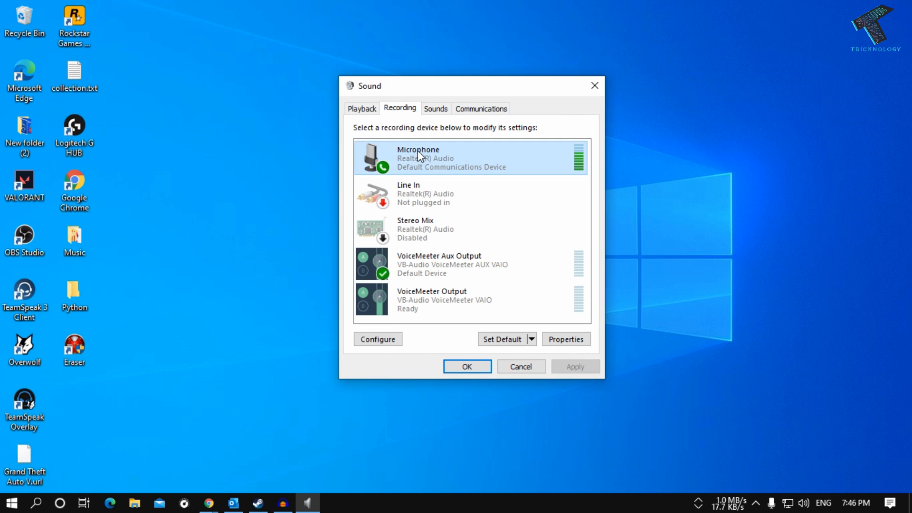
click(565, 339)
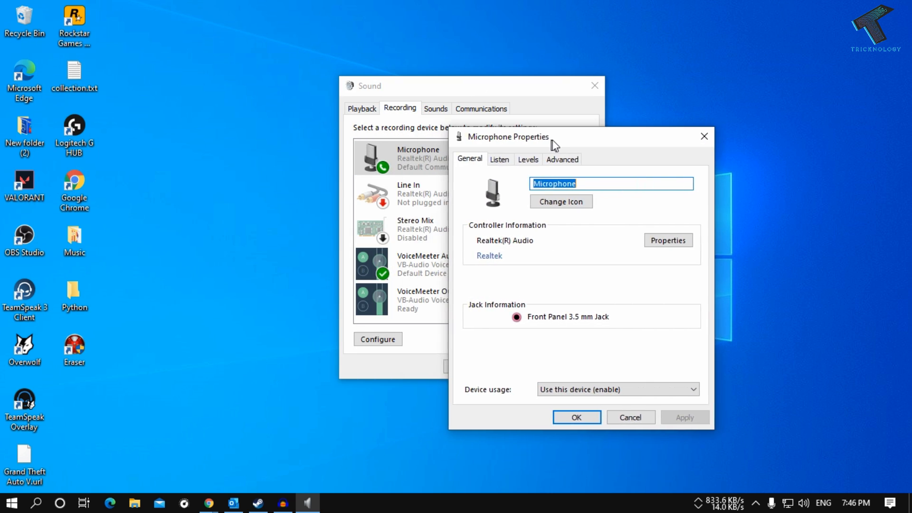
- Review the microphone's Listen and Levels settings, then leave its properties
click(504, 159)
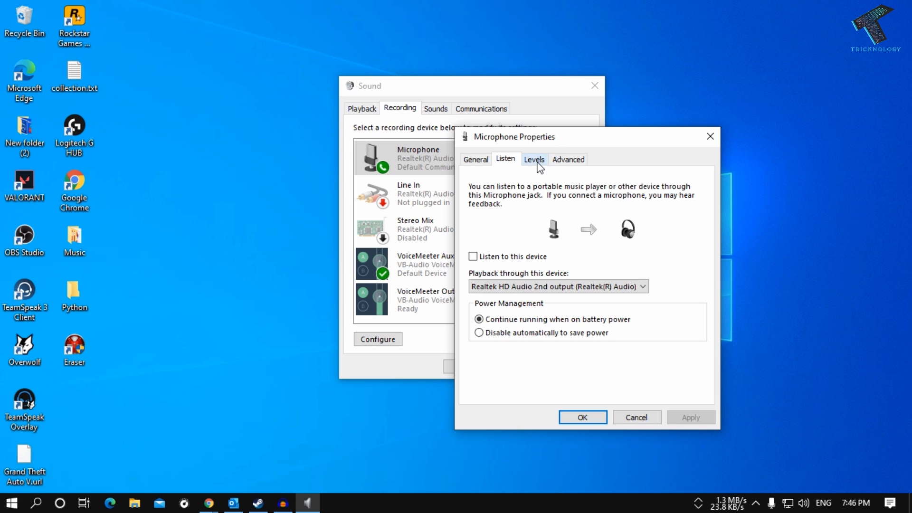
click(534, 158)
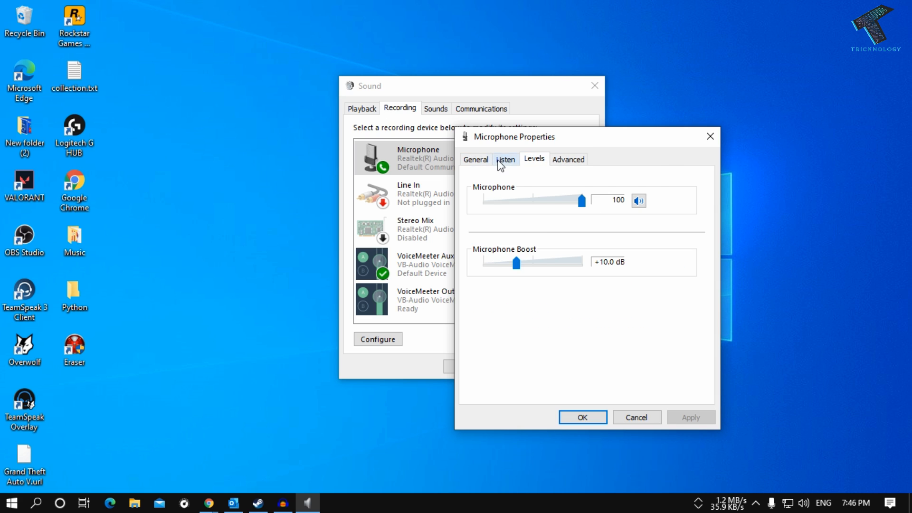
click(475, 159)
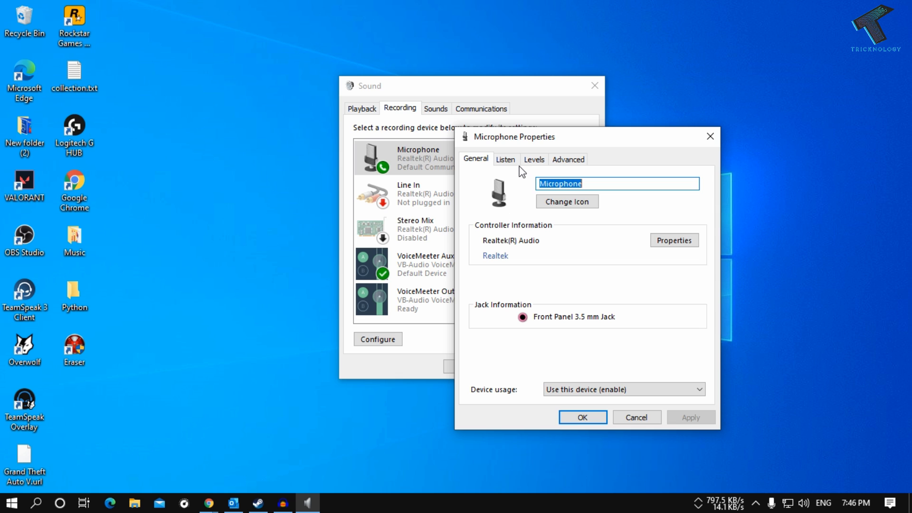
click(504, 159)
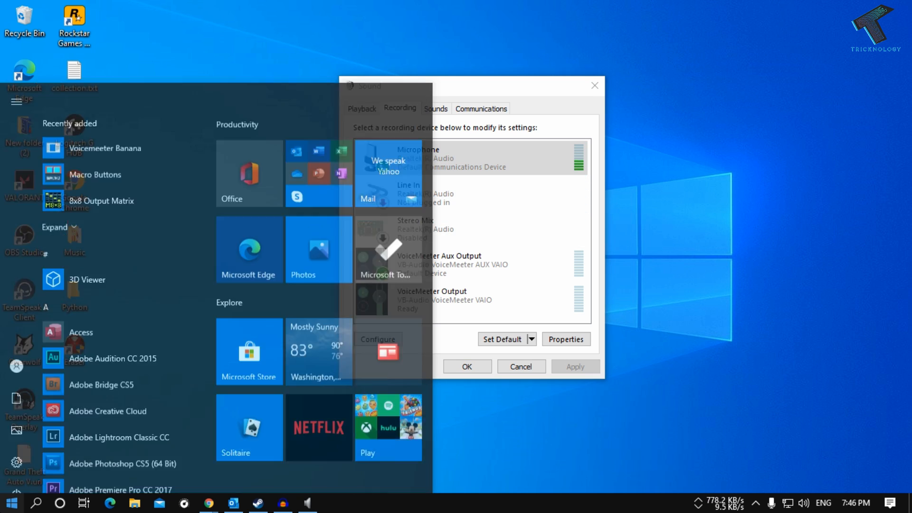
- Launch Realtek Audio Console maximized and show the Microphone page with Noise suppression On
text(realte)
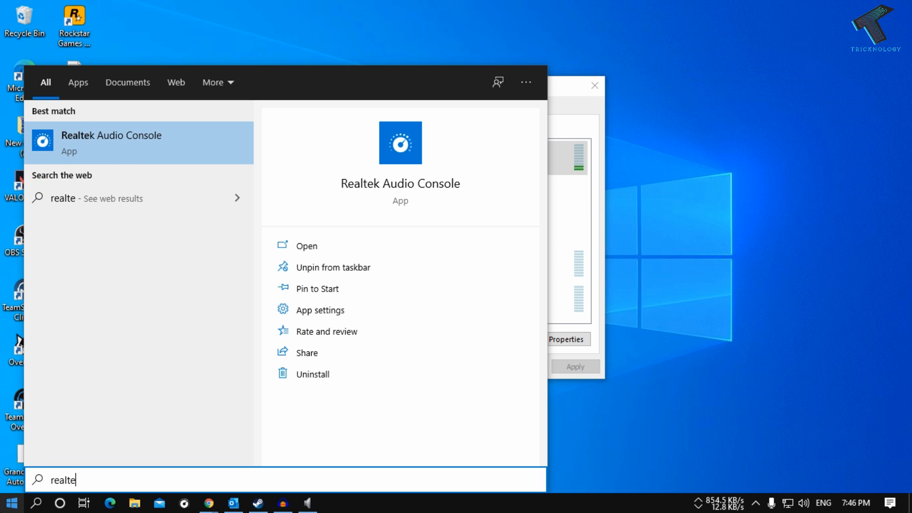
click(305, 245)
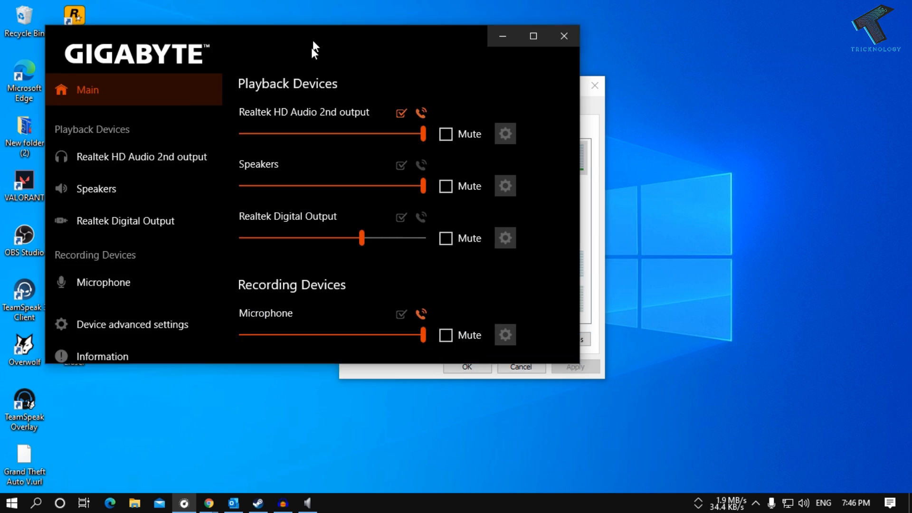
click(532, 36)
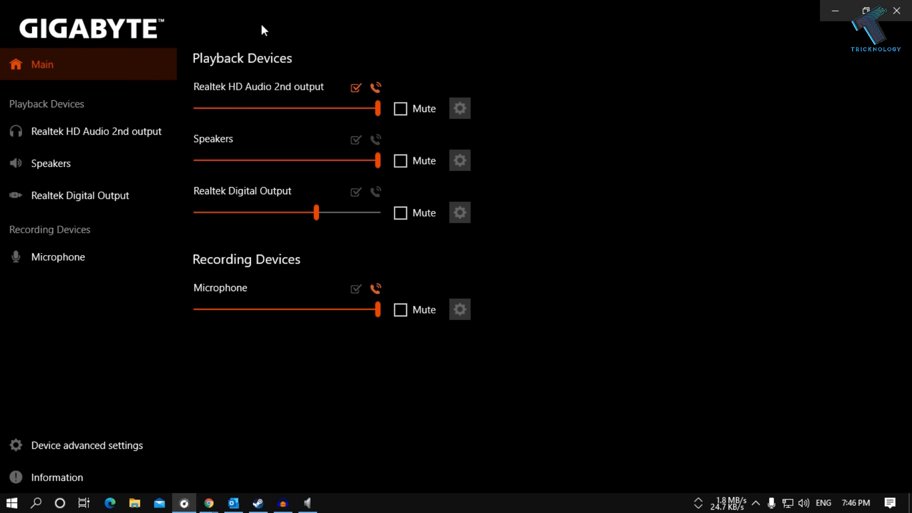
mouse_move(58, 258)
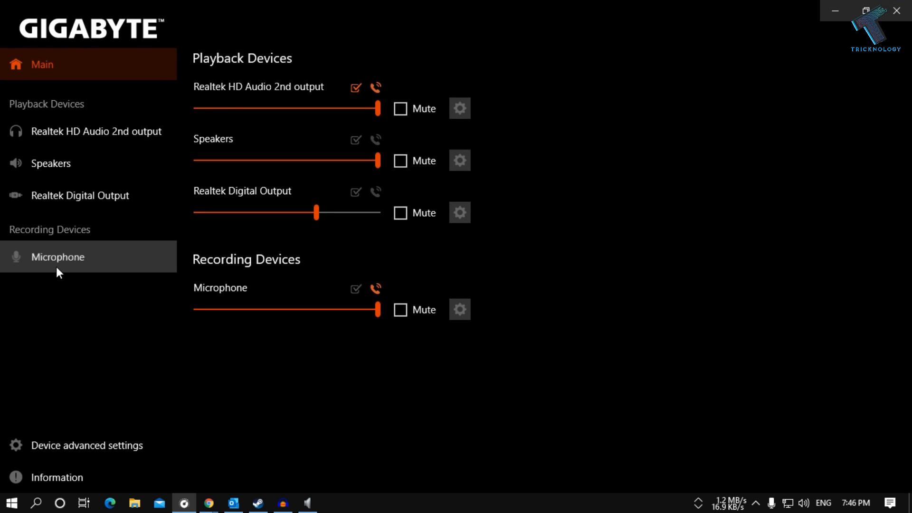
click(58, 256)
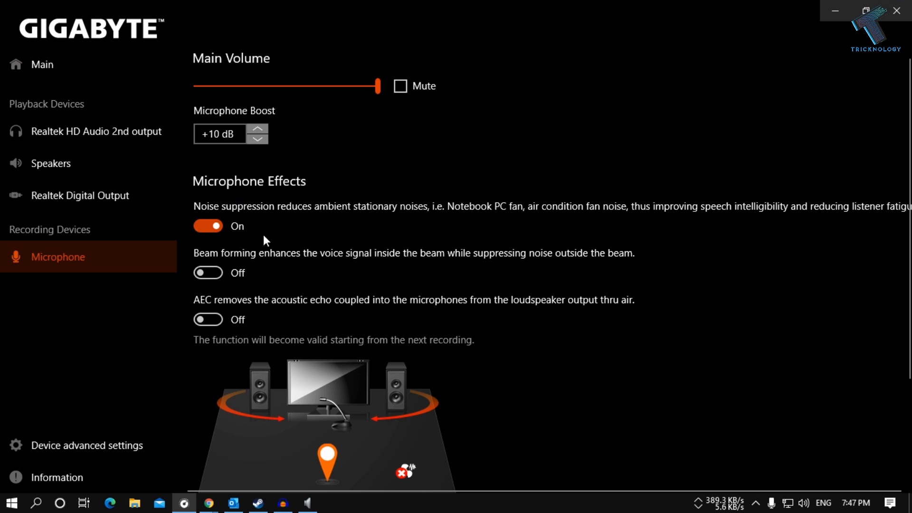
mouse_move(208, 226)
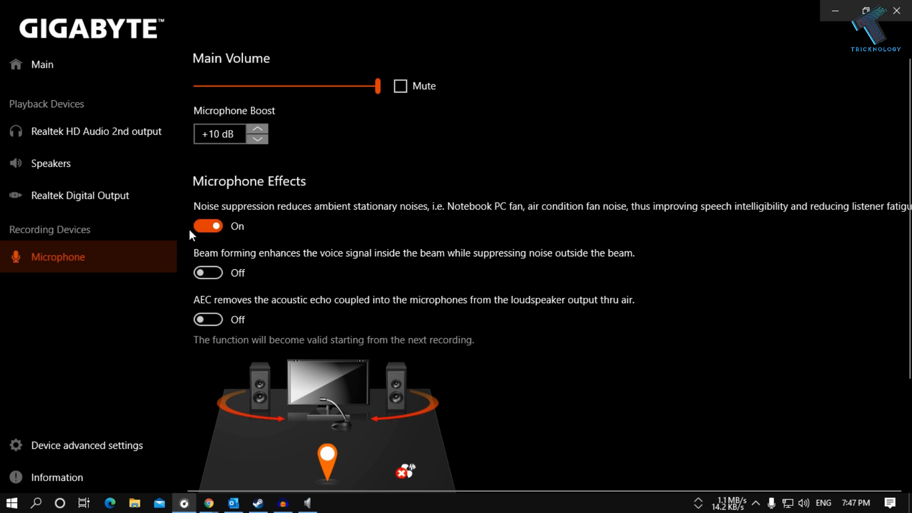
mouse_move(379, 32)
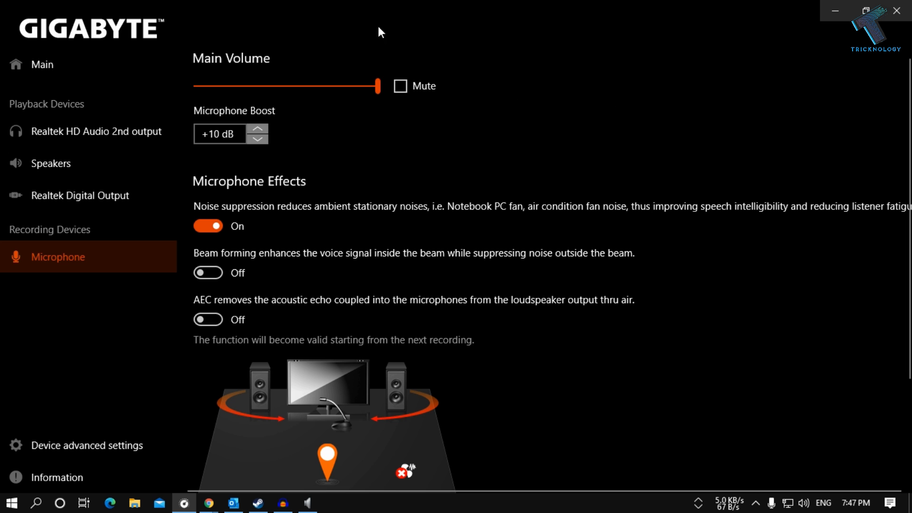
- Show Realtek's High Definition Audio Codecs page in Chrome, down to the Windows drivers table
click(865, 11)
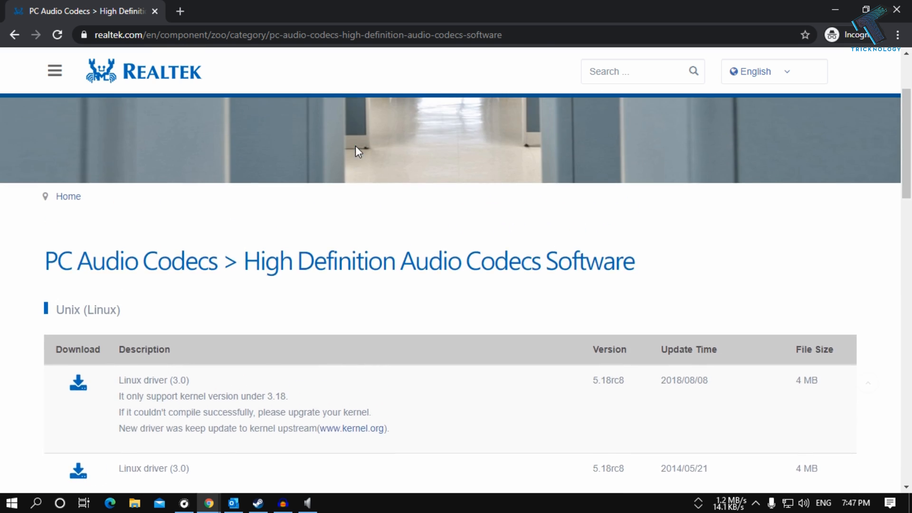
scroll(down, 3)
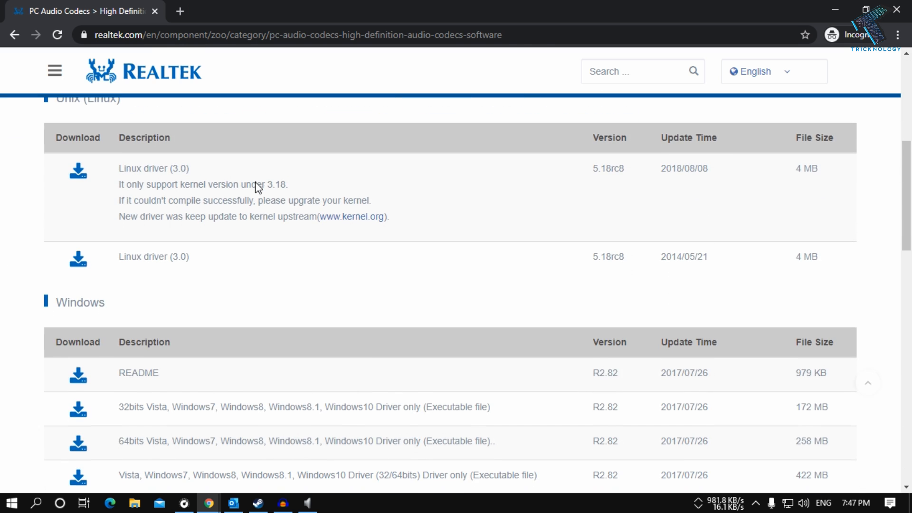
scroll(down, 3)
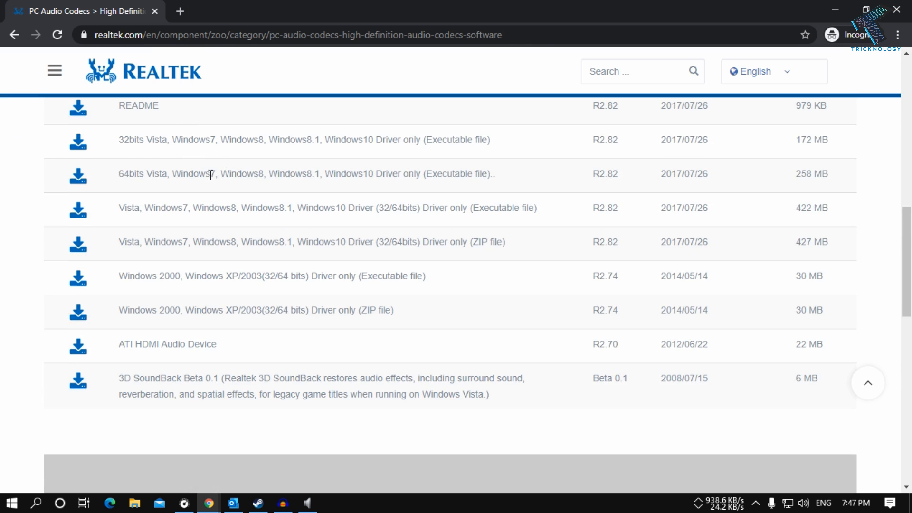